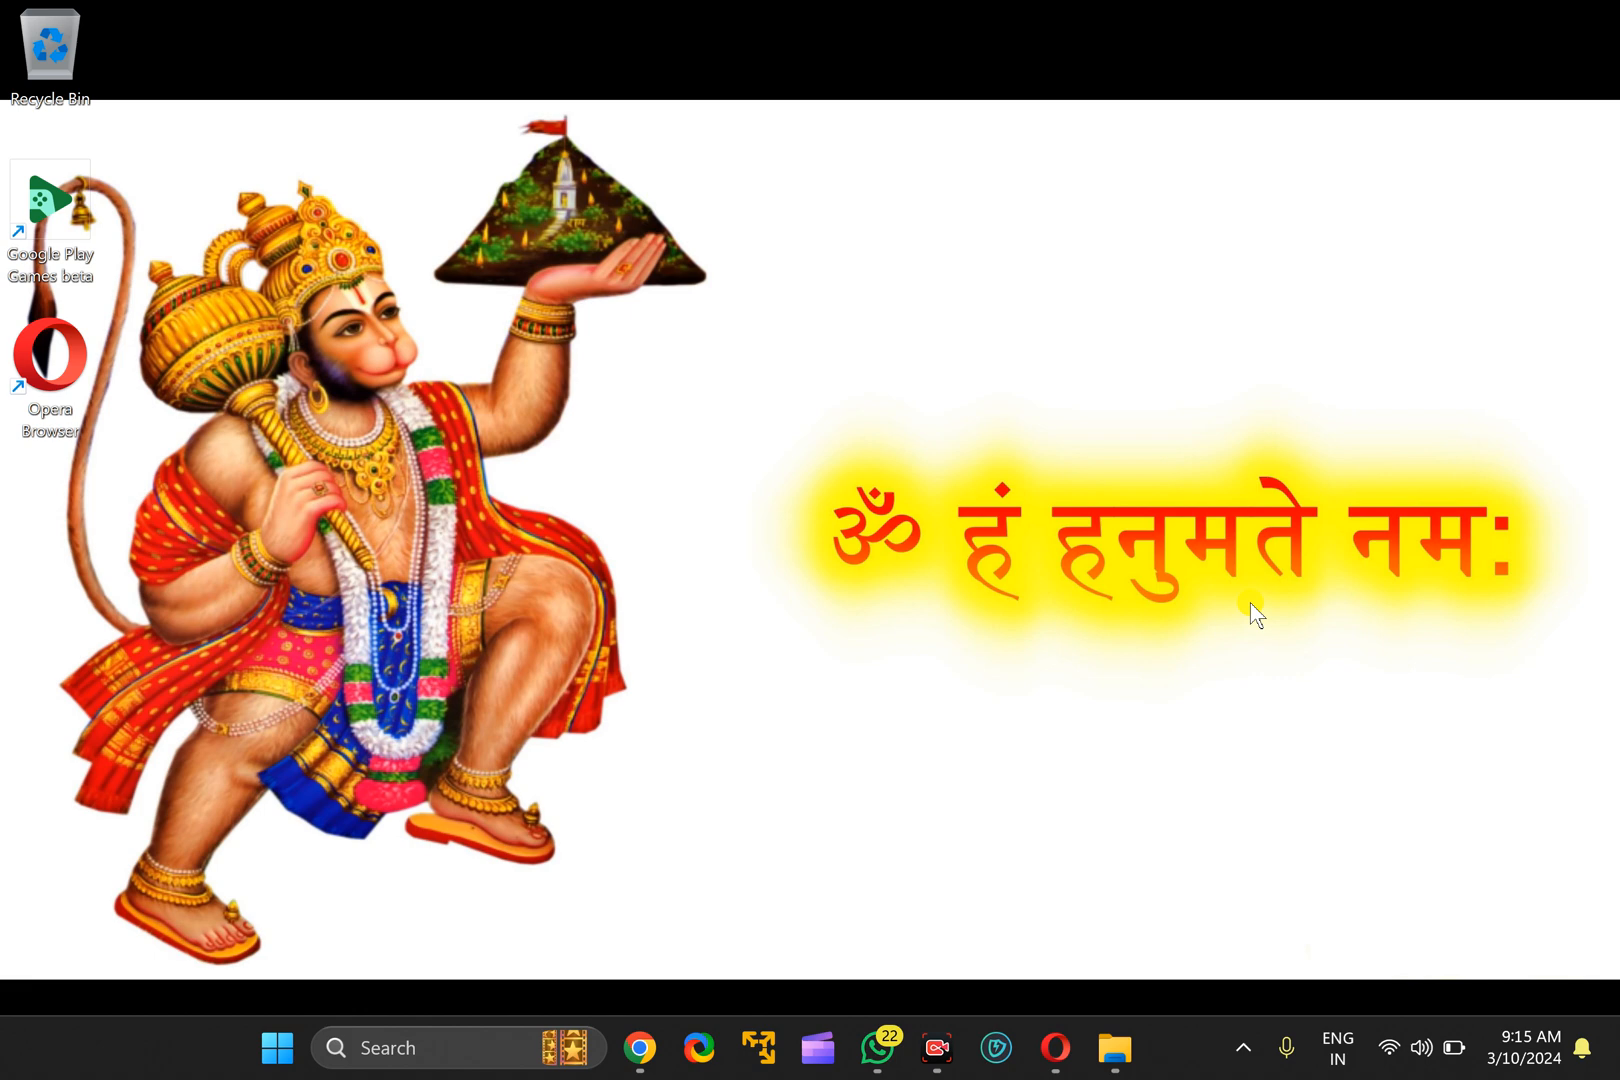
mouse_move(1207, 634)
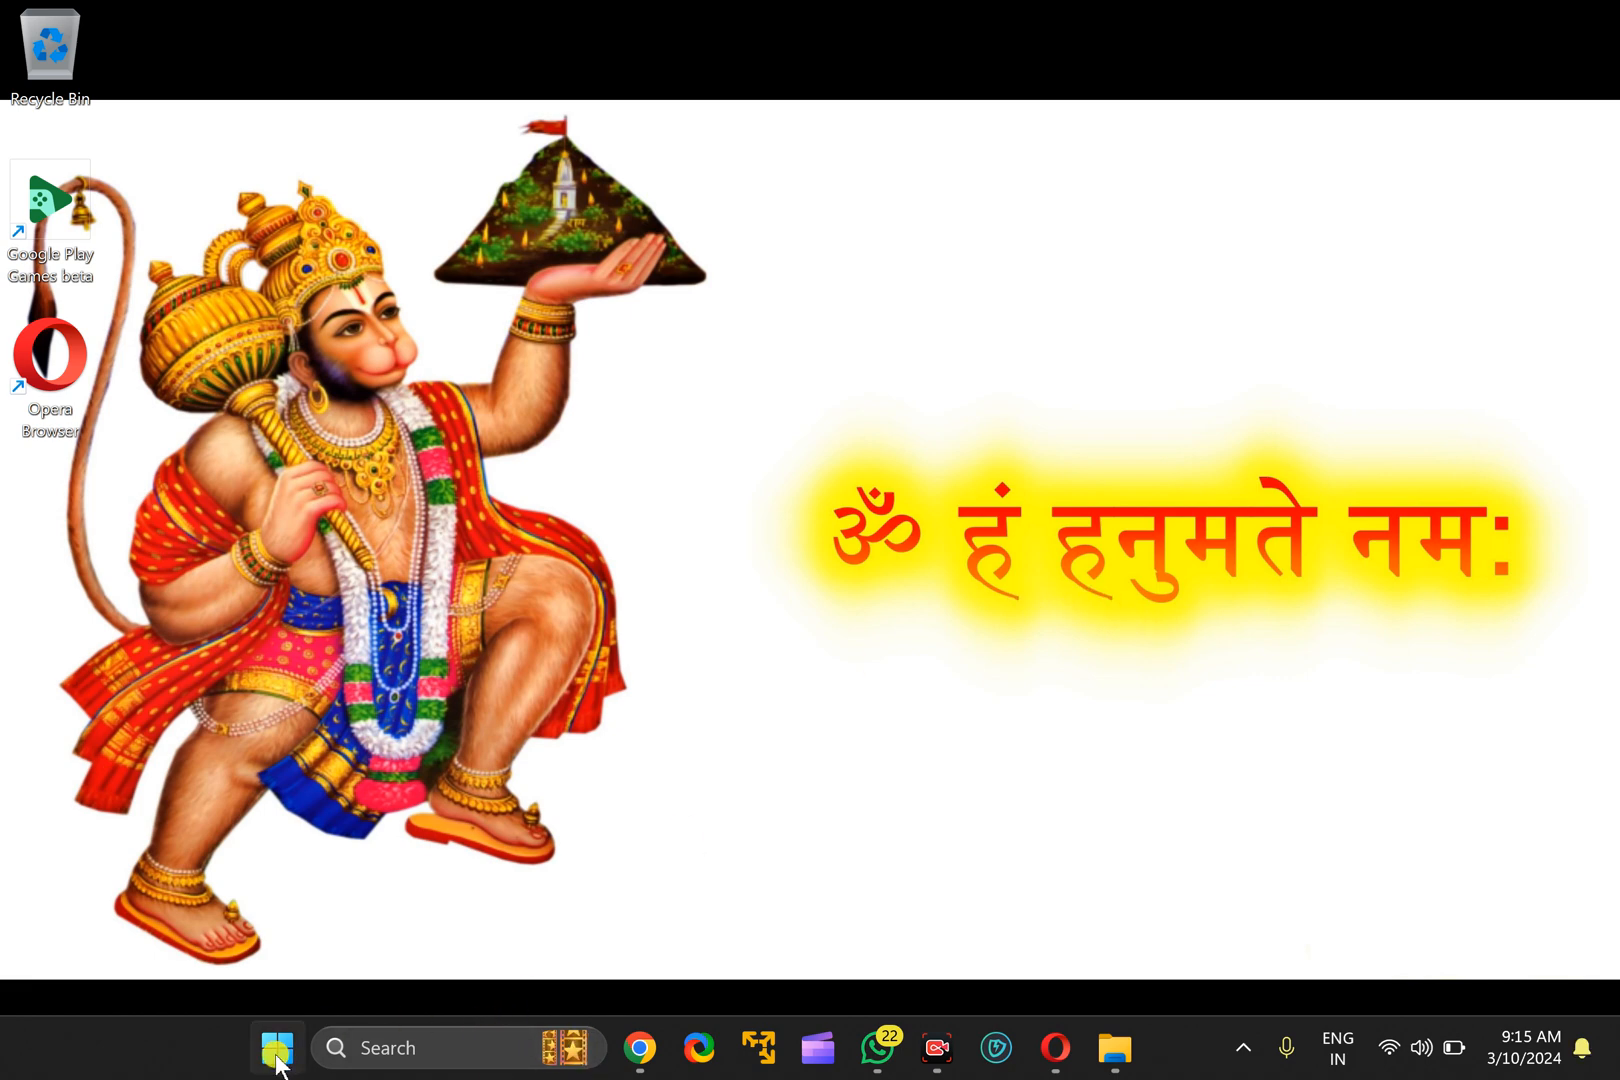
Search 'ed' from the Start menu and launch Microsoft Edge
text(ed)
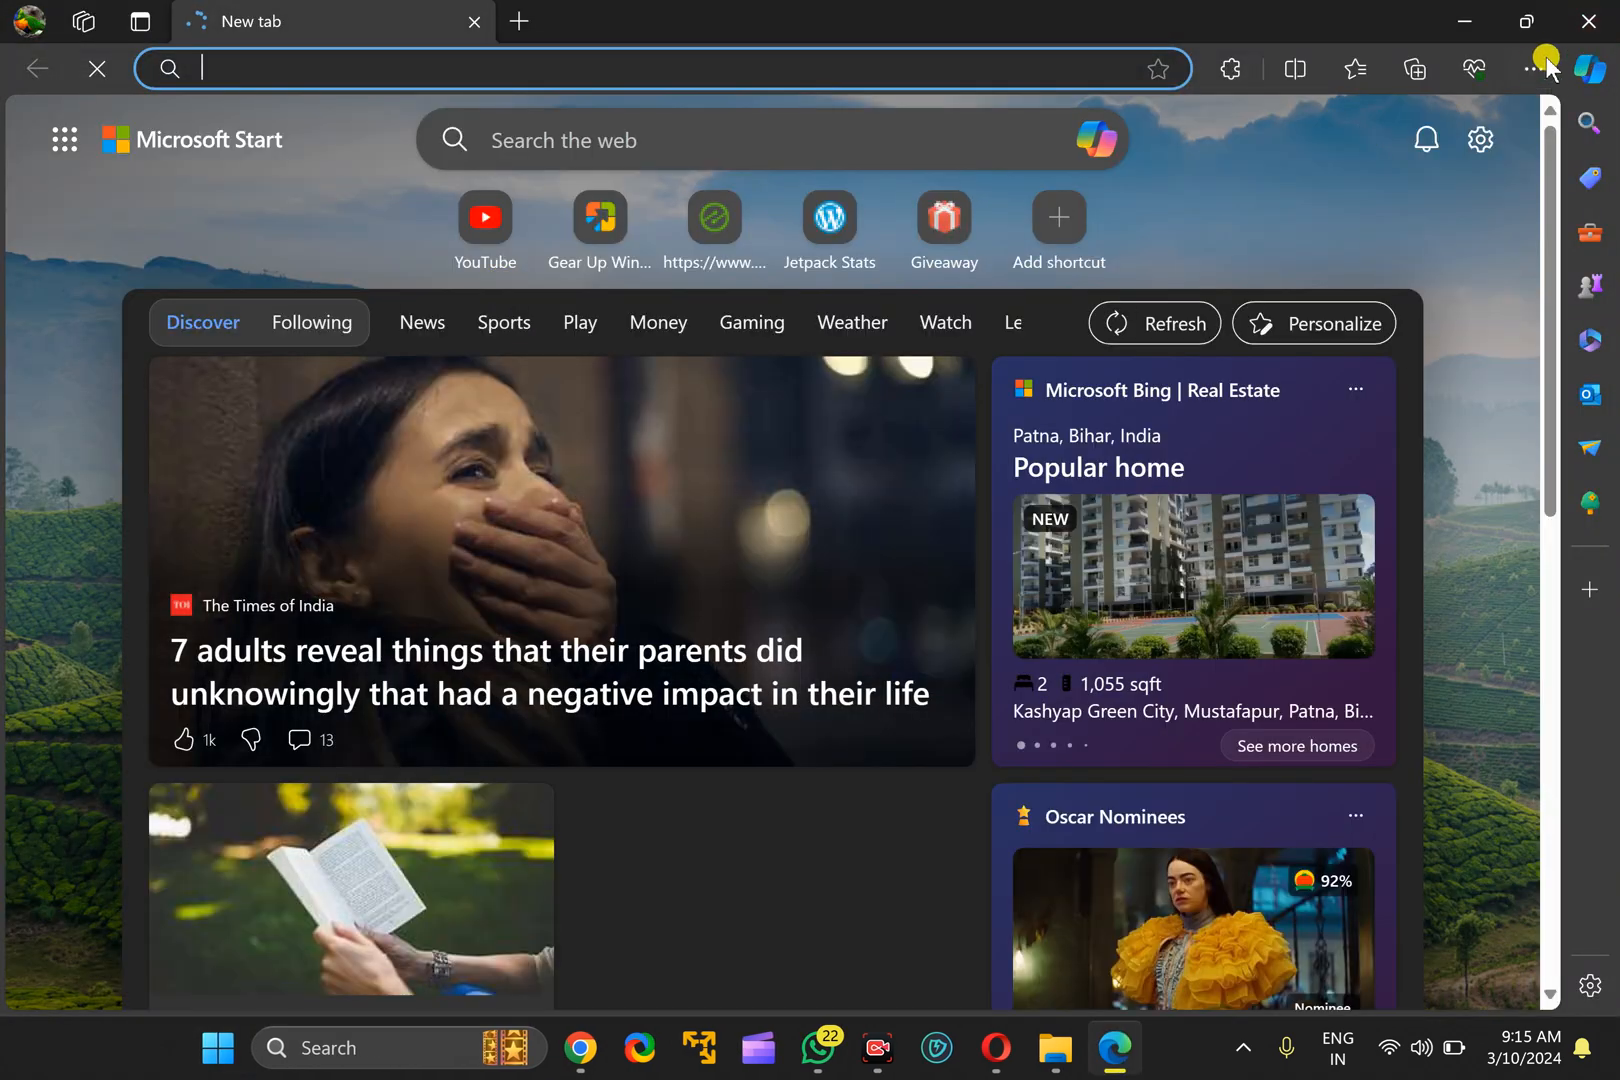
Go to Edge Settings through the Settings and more menu
click(1533, 68)
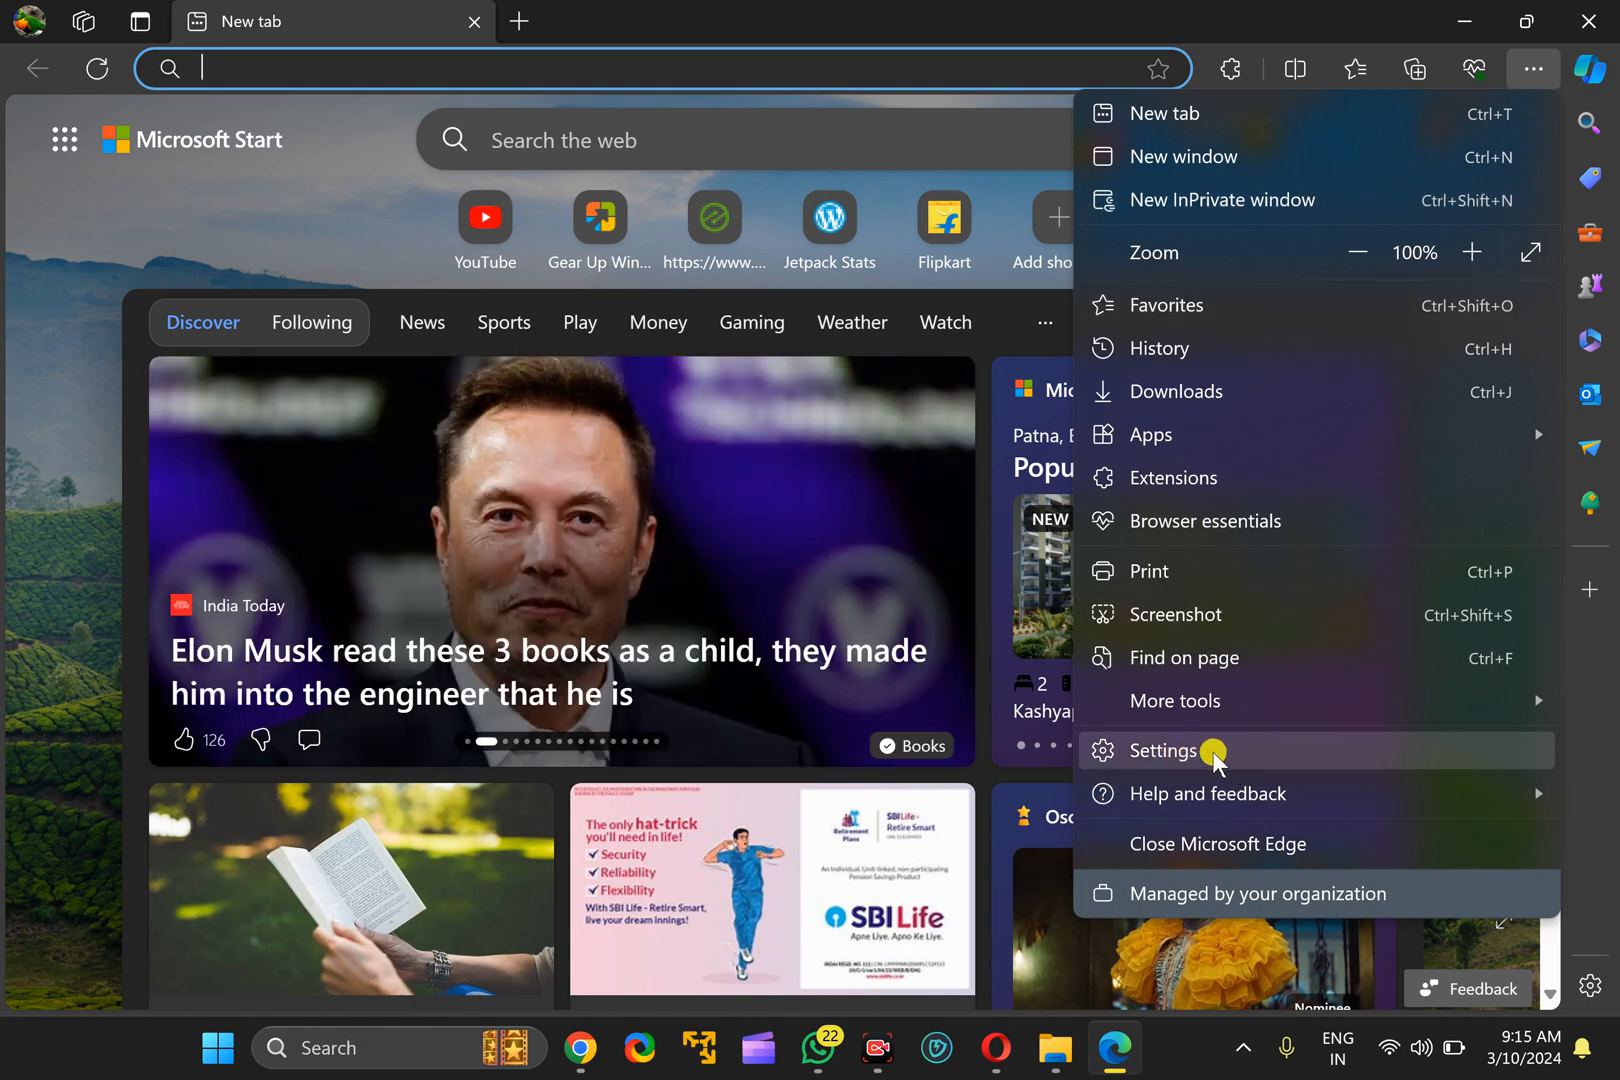
click(1163, 750)
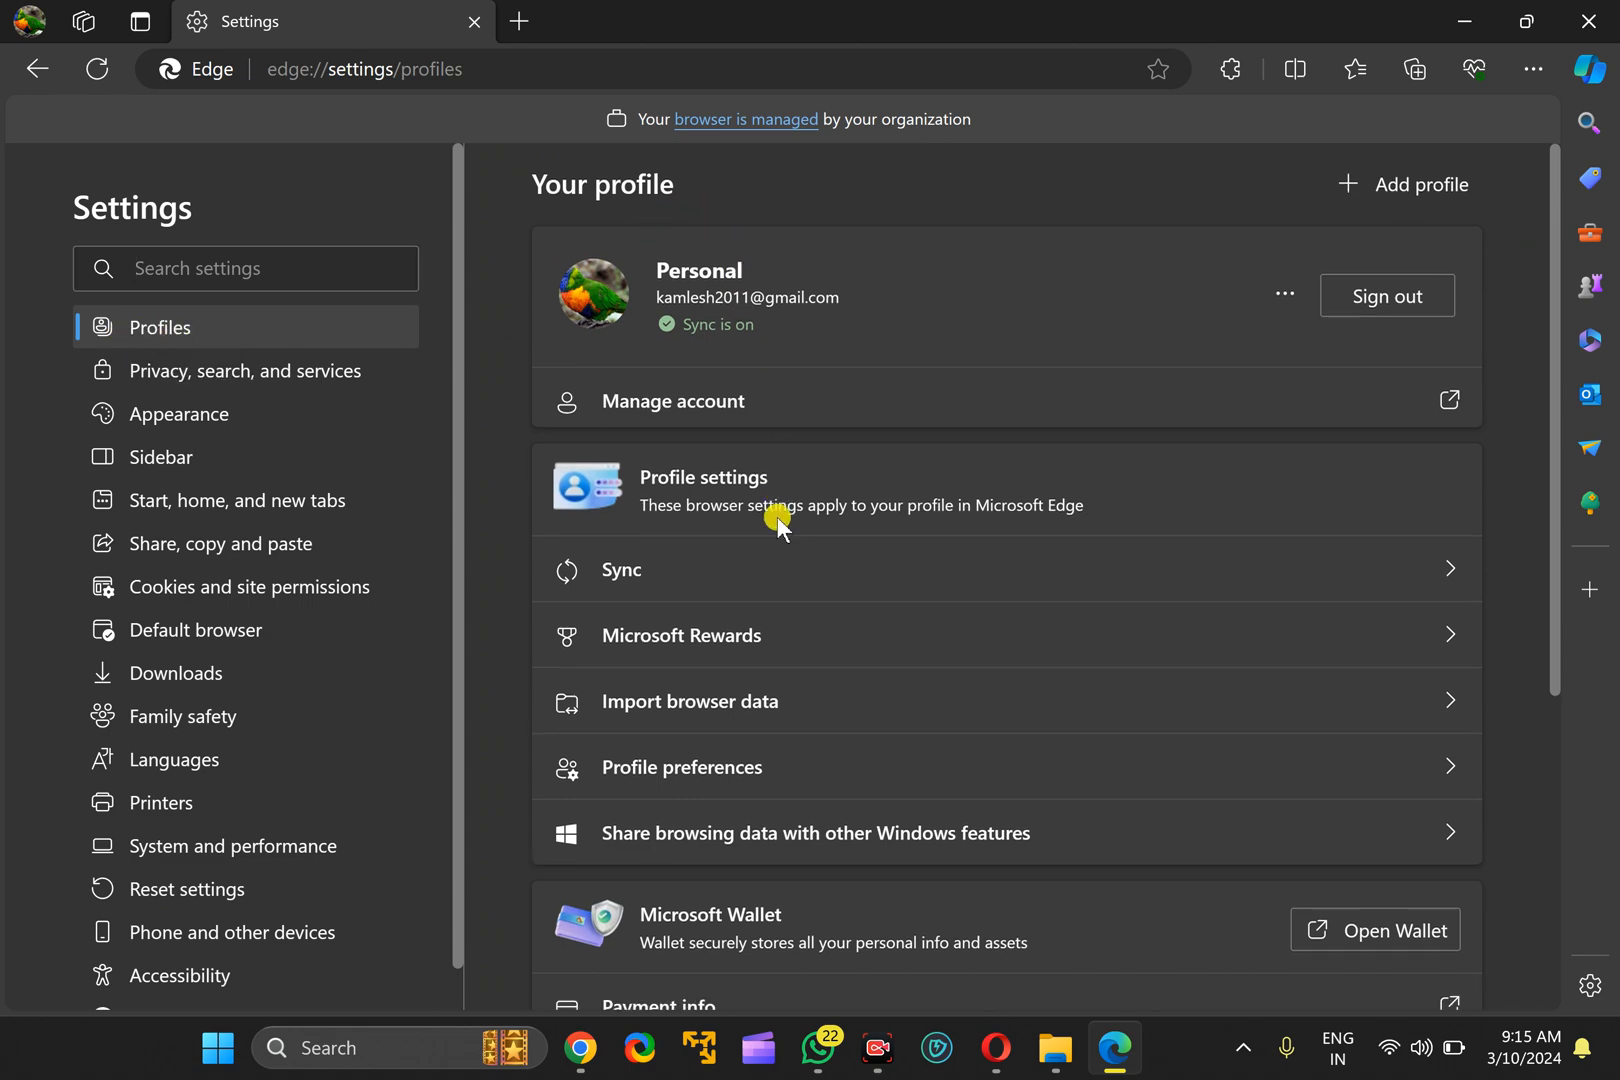
Scroll to Microsoft Wallet and open Passwords, listing 19 saved sites
scroll(down, 3)
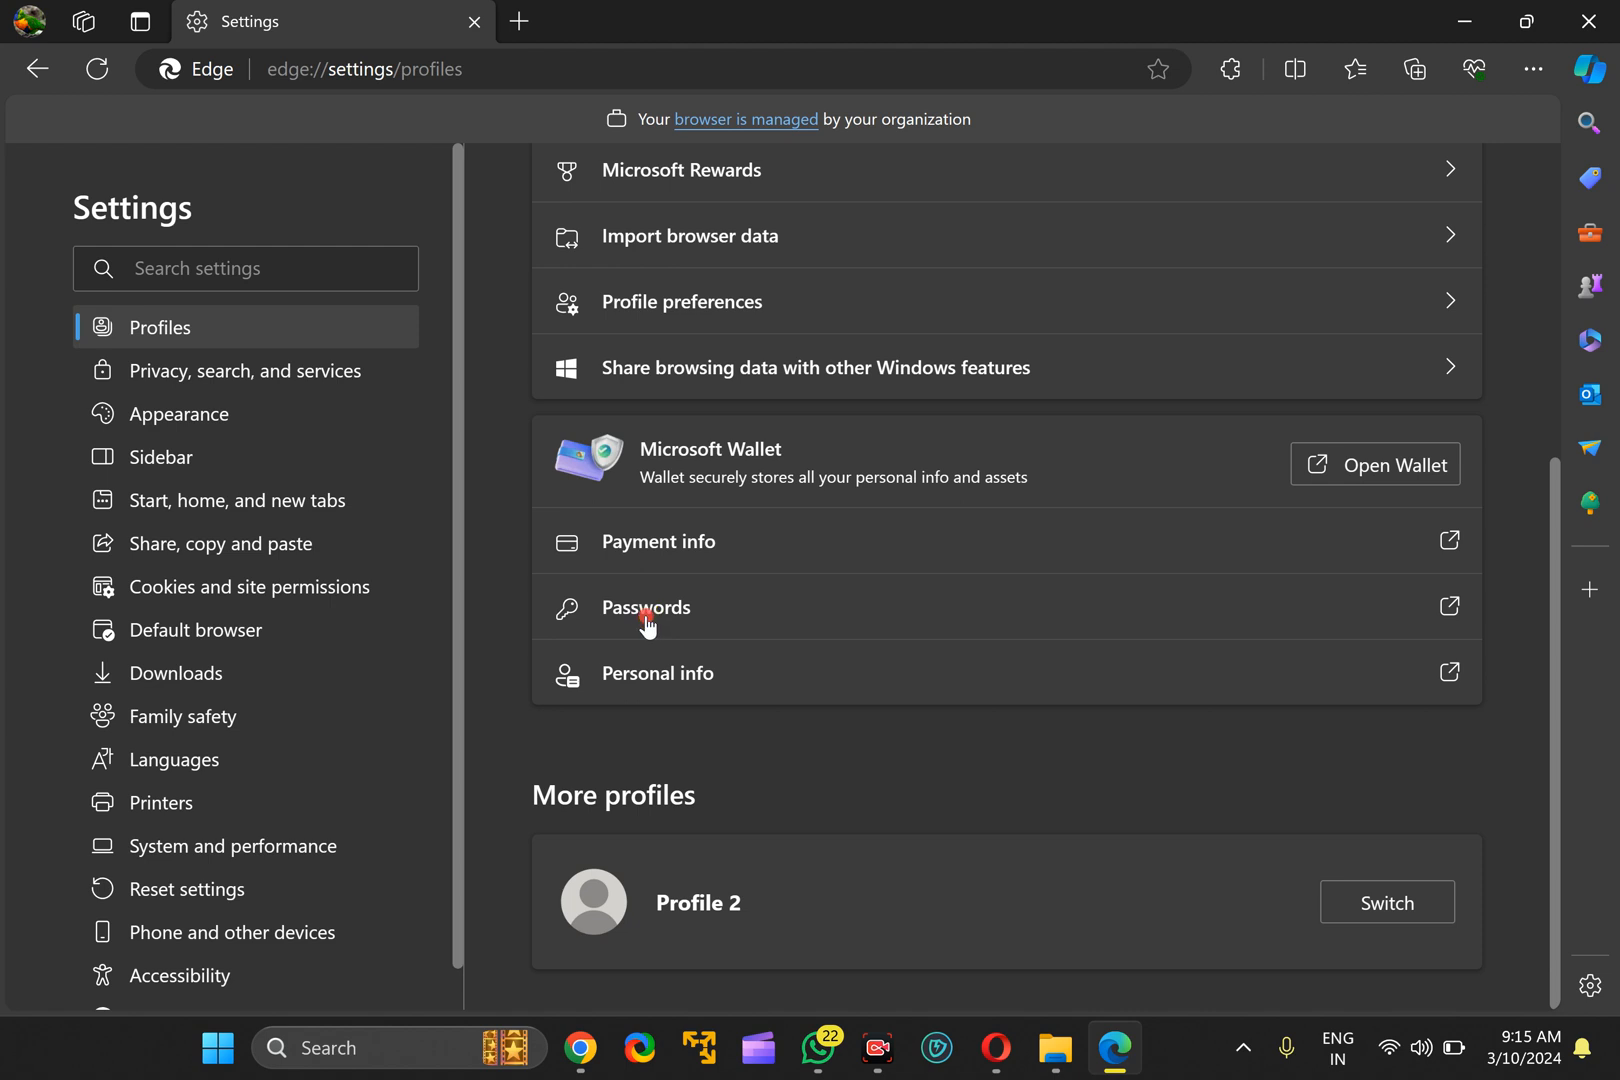
click(646, 608)
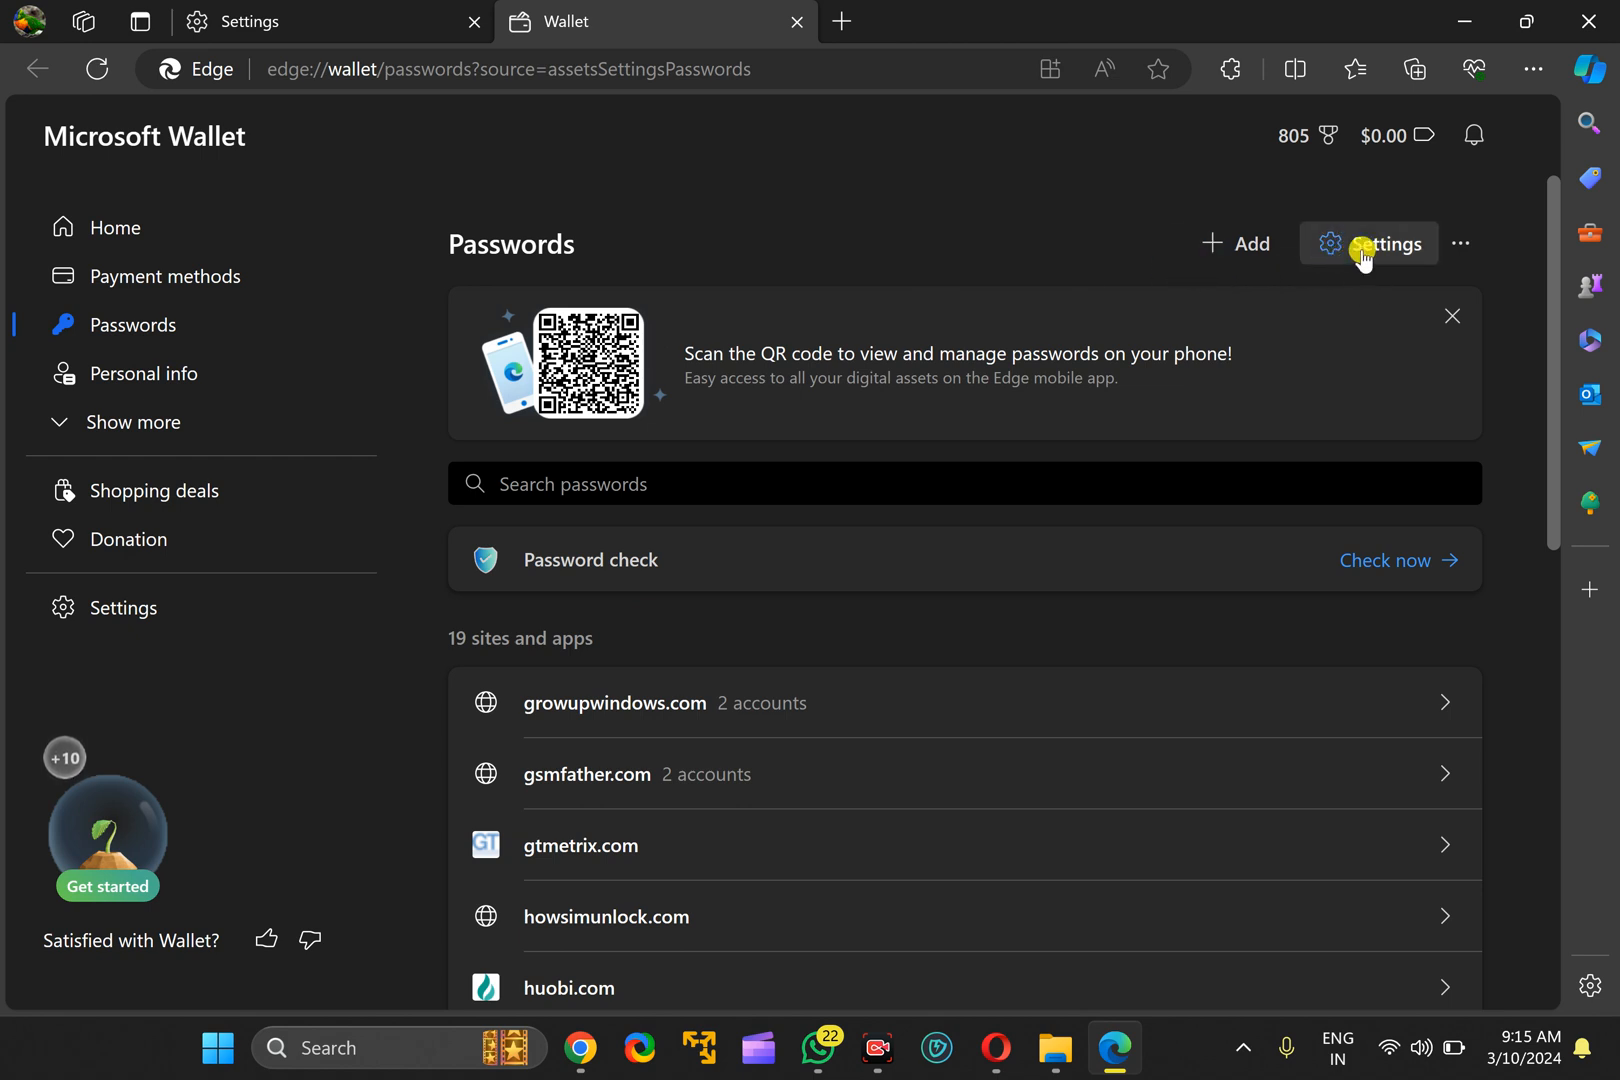
Open Wallet Settings and scroll to the 'Offer to save passwords' options
click(1368, 243)
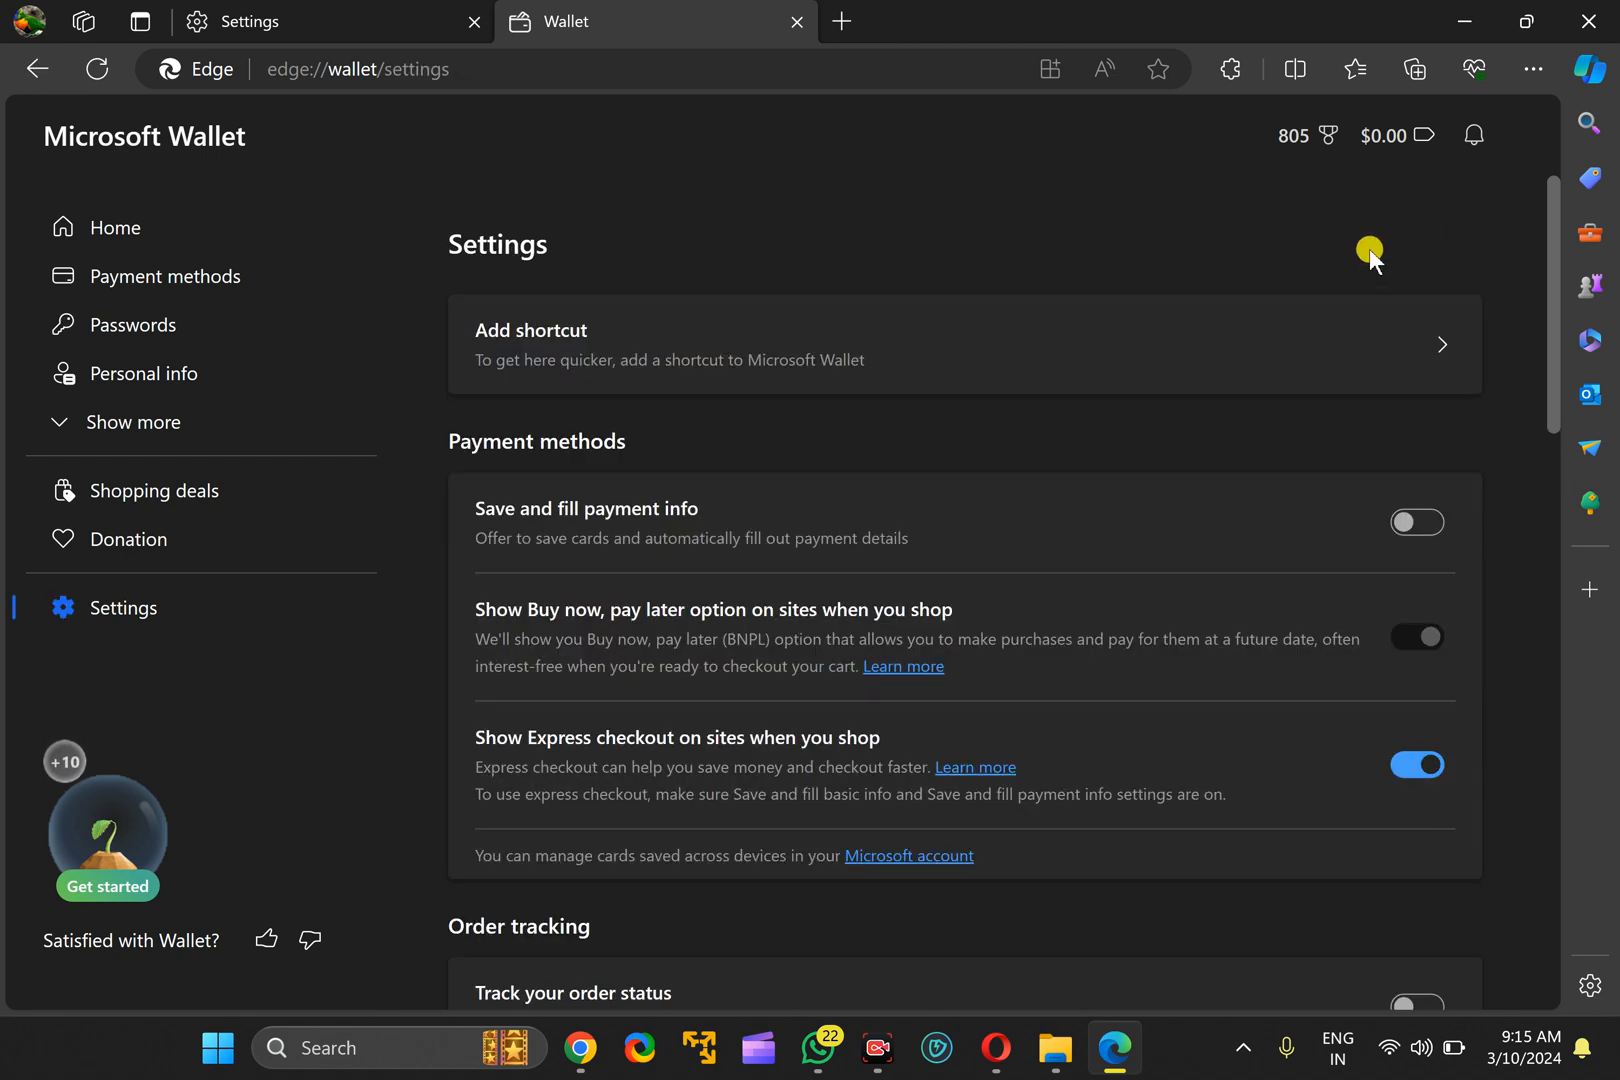
scroll(down, 3)
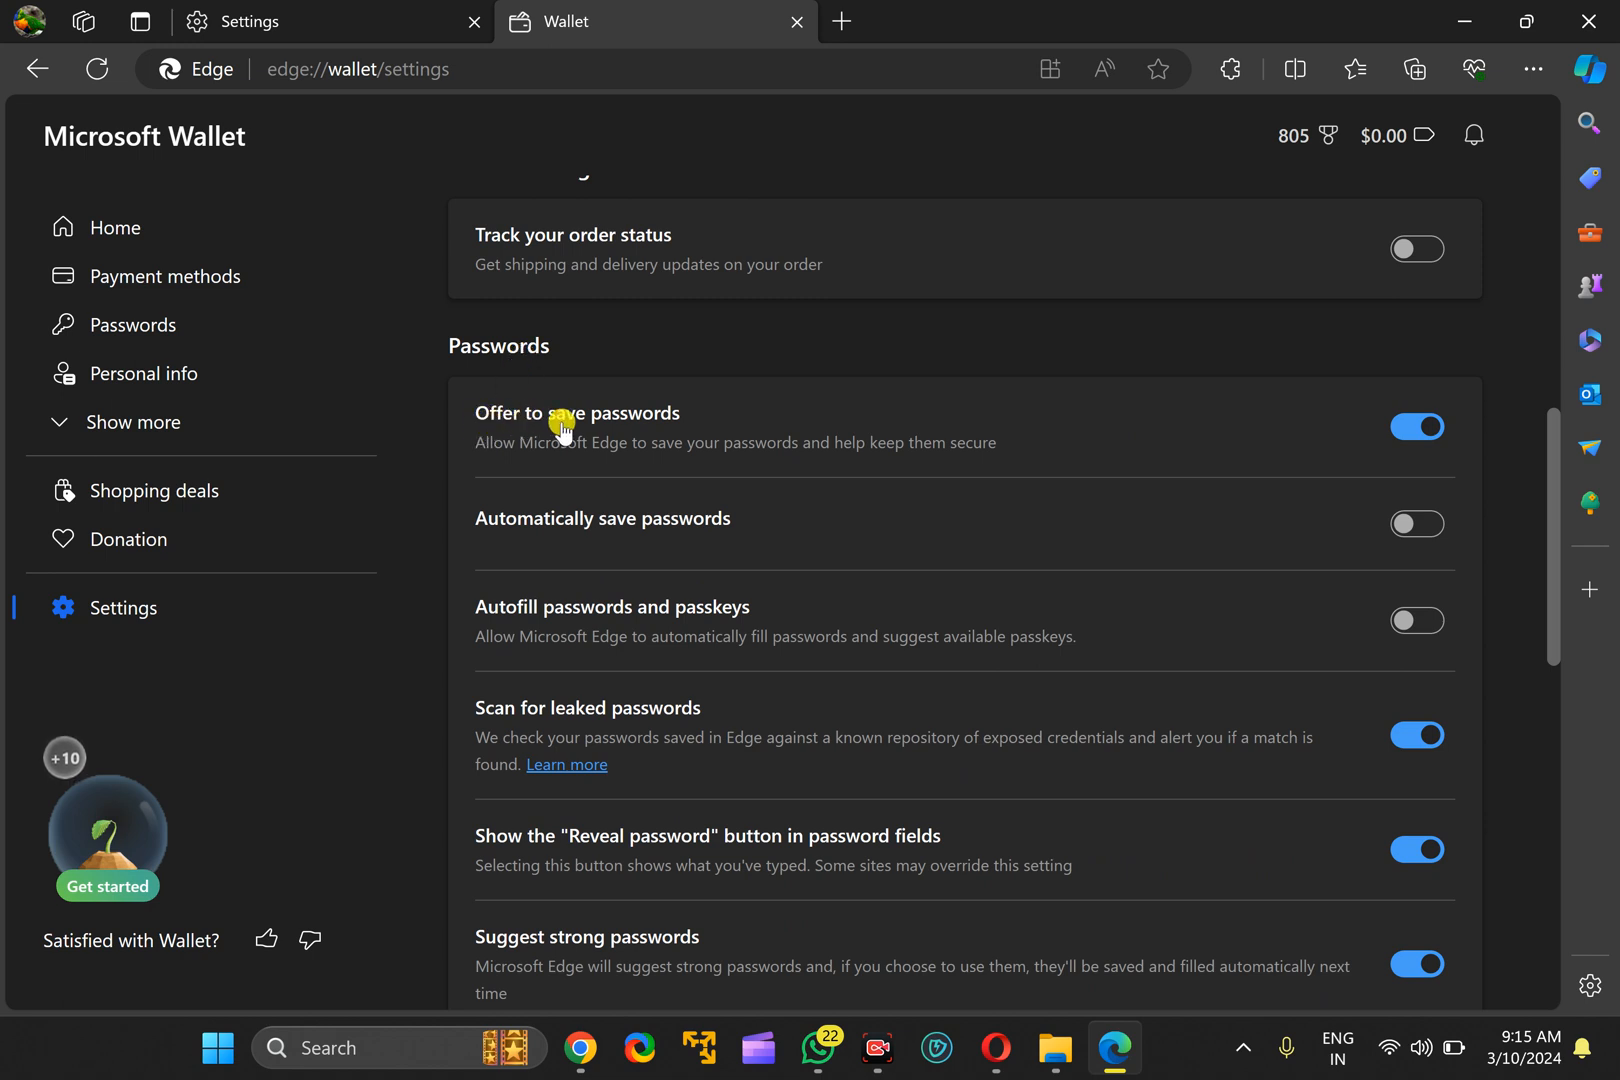
mouse_move(673, 428)
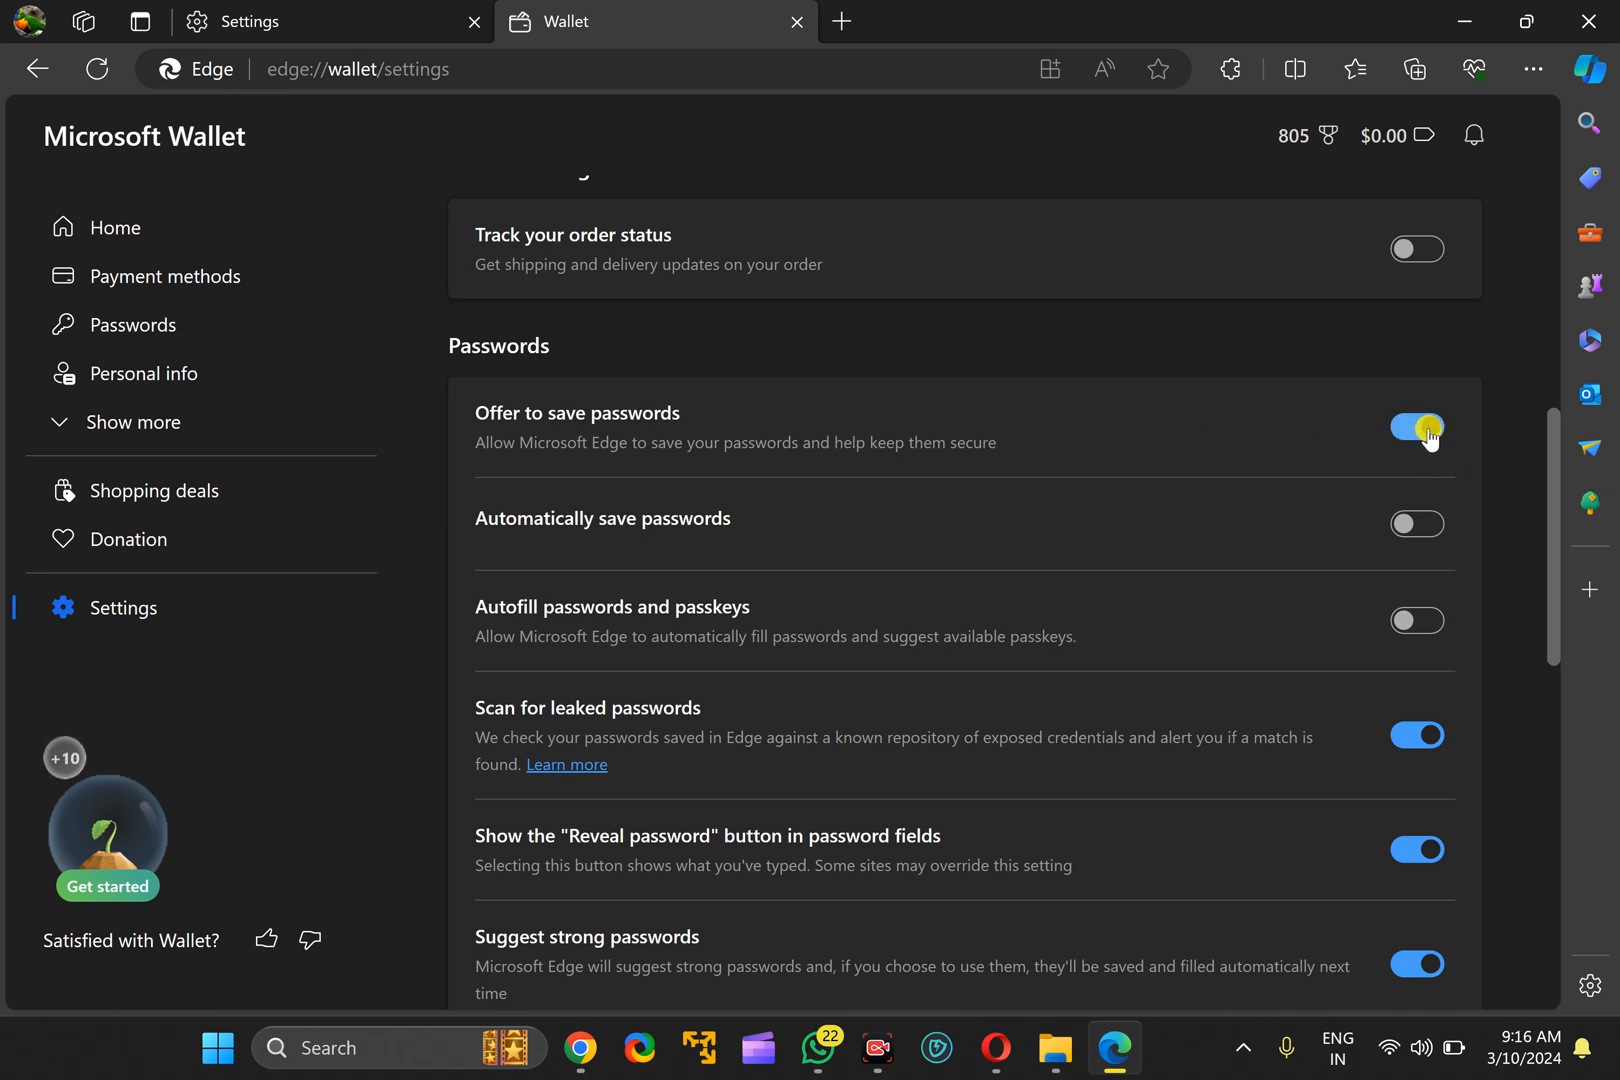
click(1416, 429)
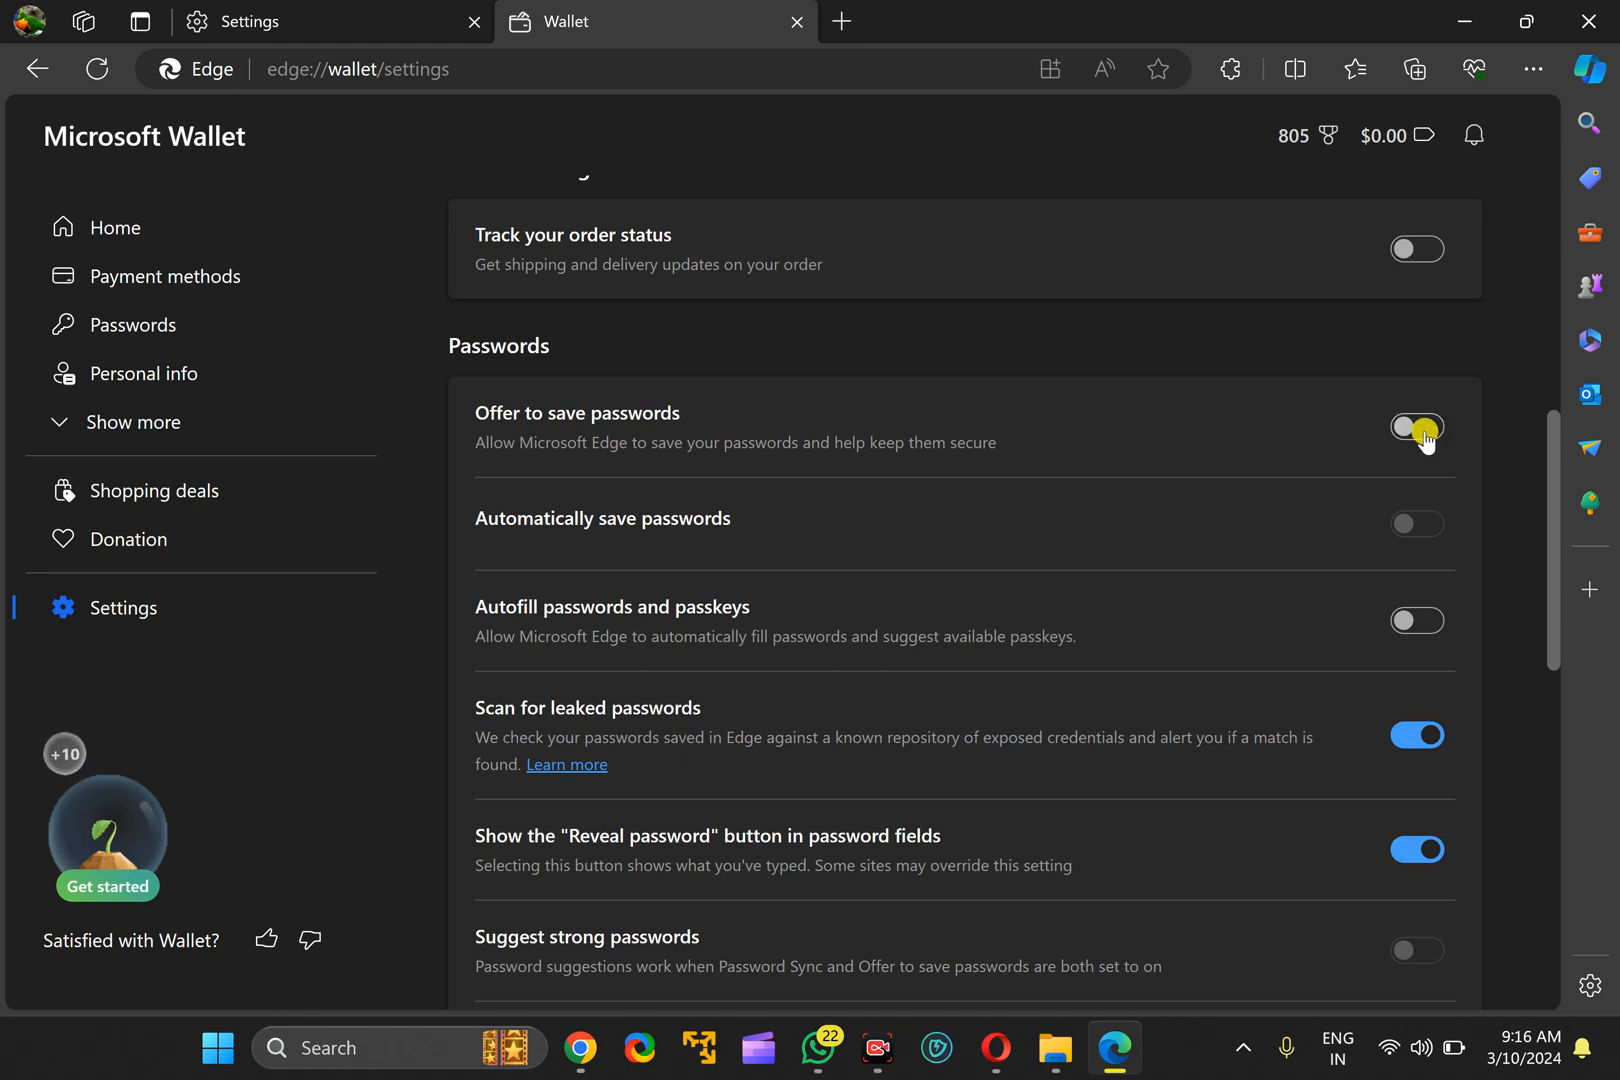
click(1416, 428)
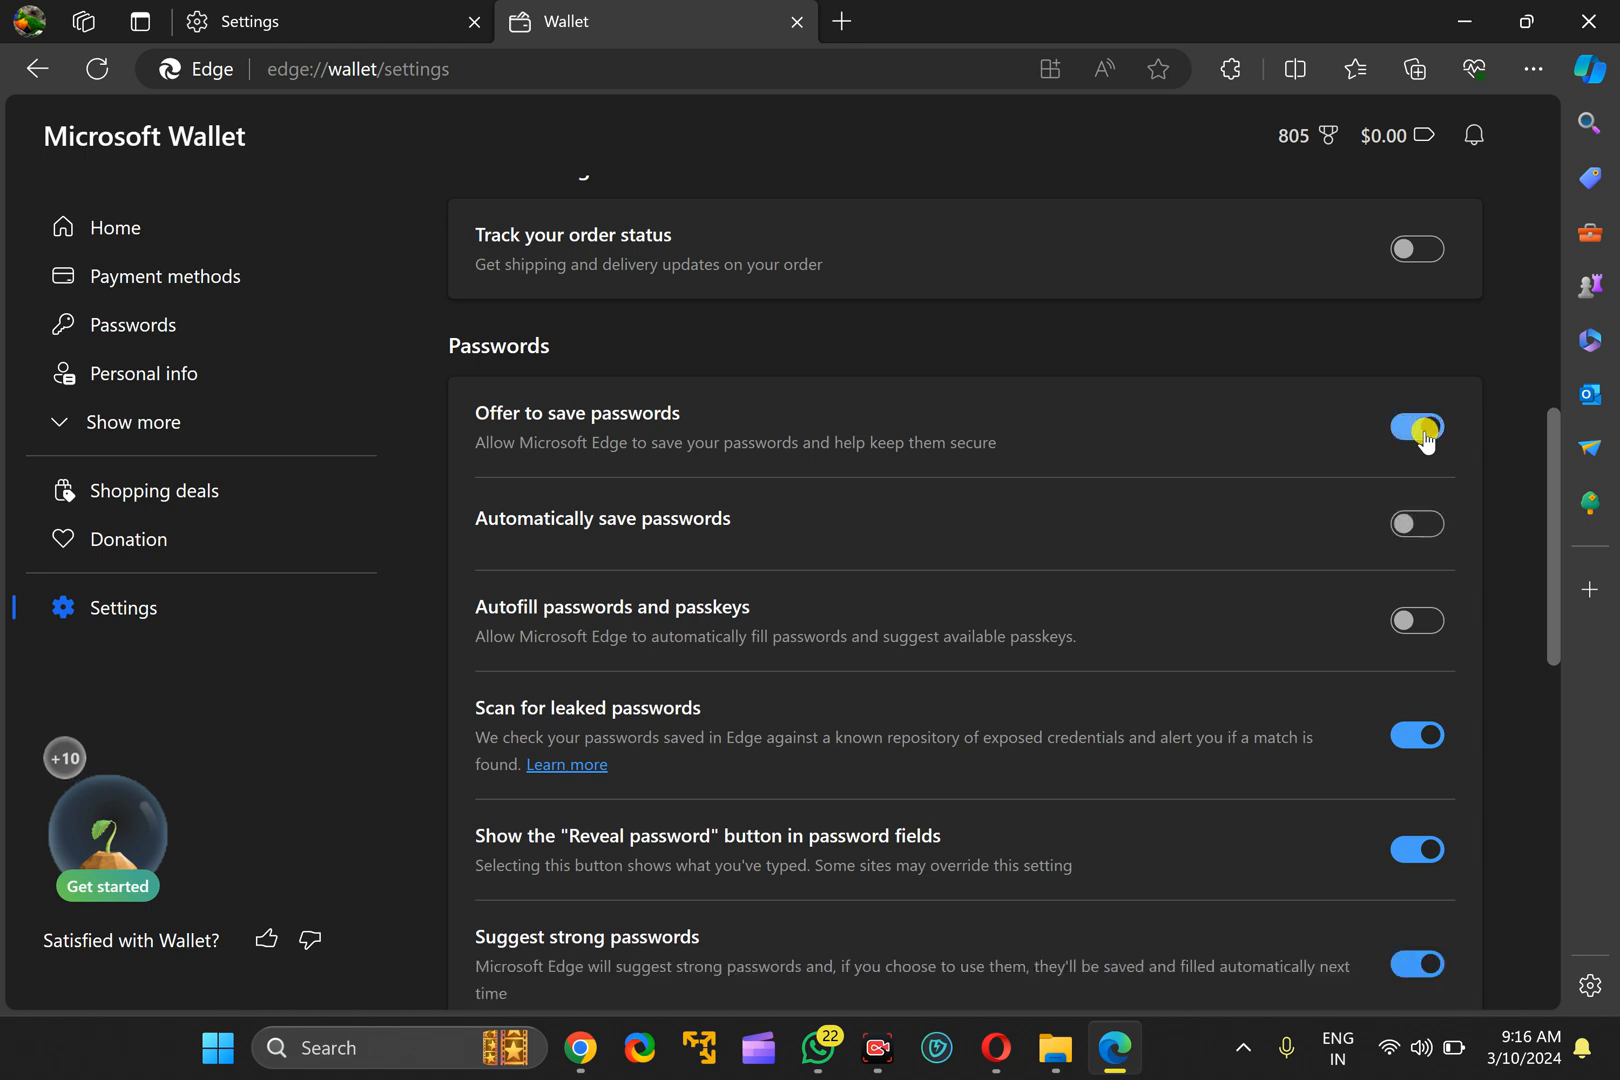
click(1416, 427)
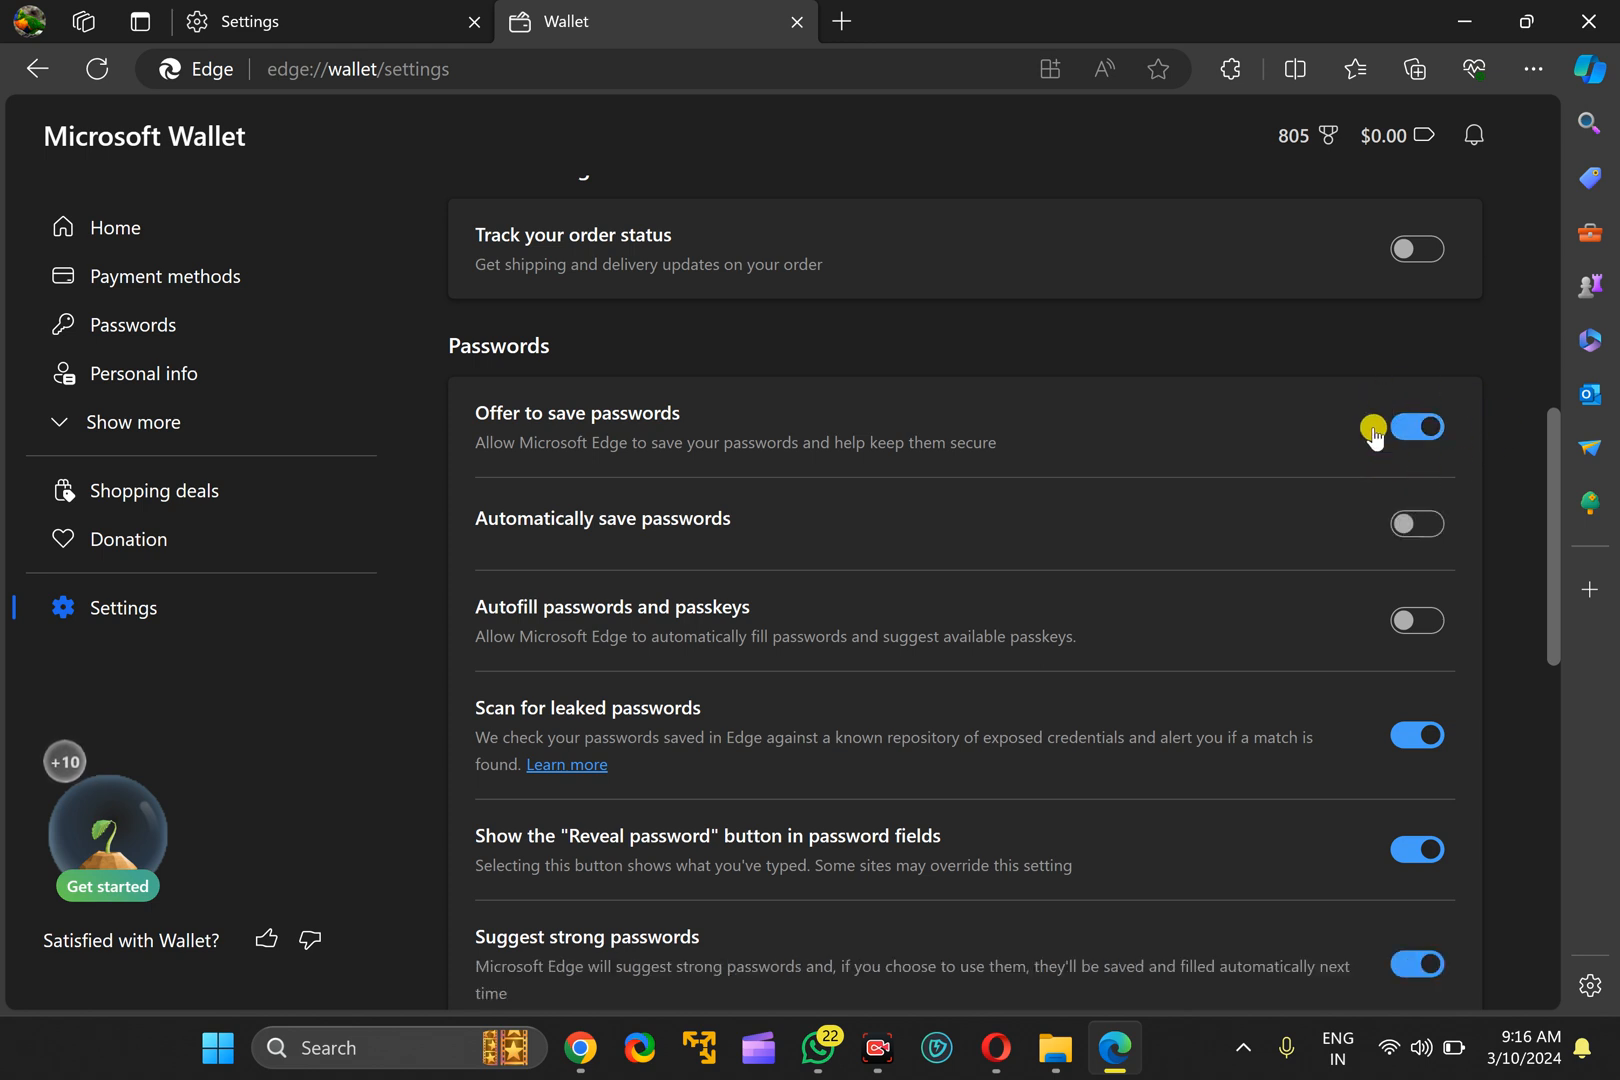